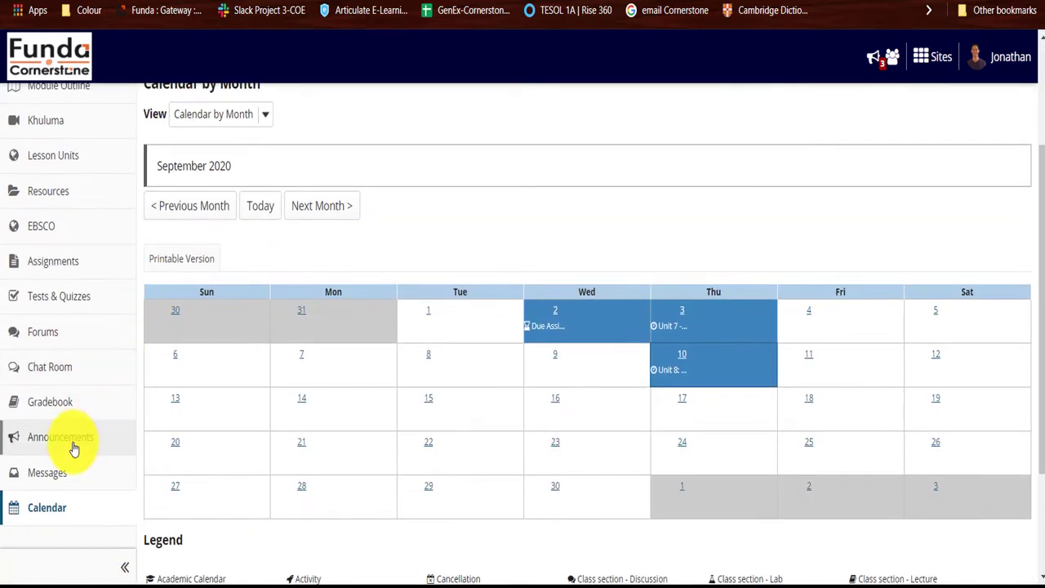
Step: Open the Announcements tool and scroll through the module's eleven announcements
click(60, 438)
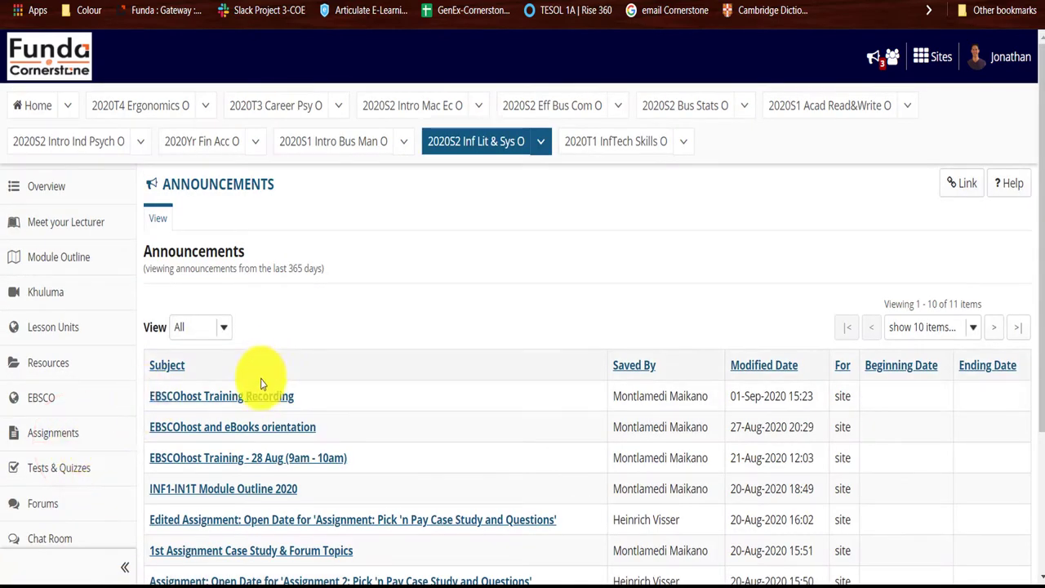
mouse_move(248, 487)
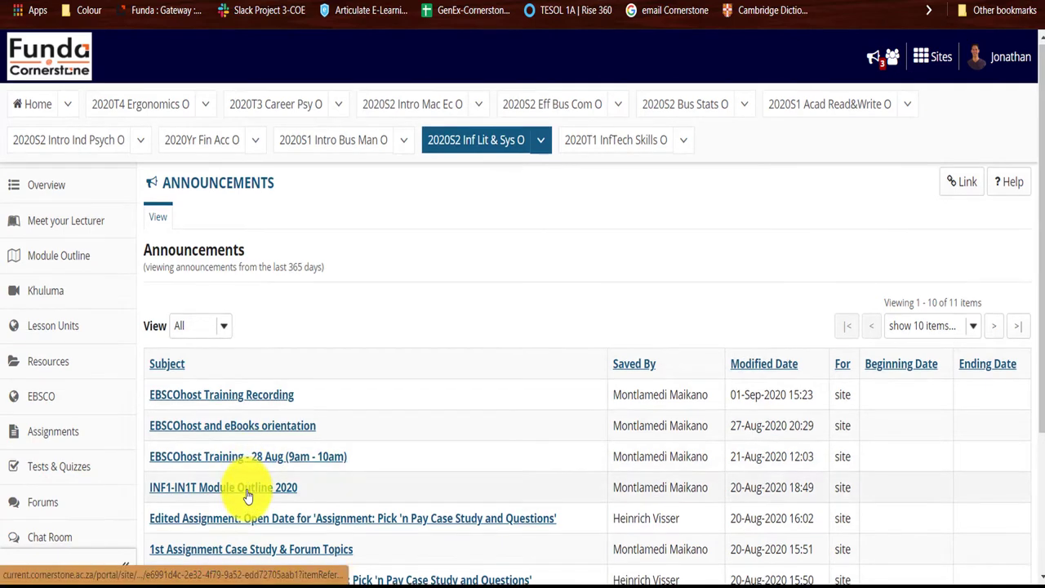
scroll(down, 3)
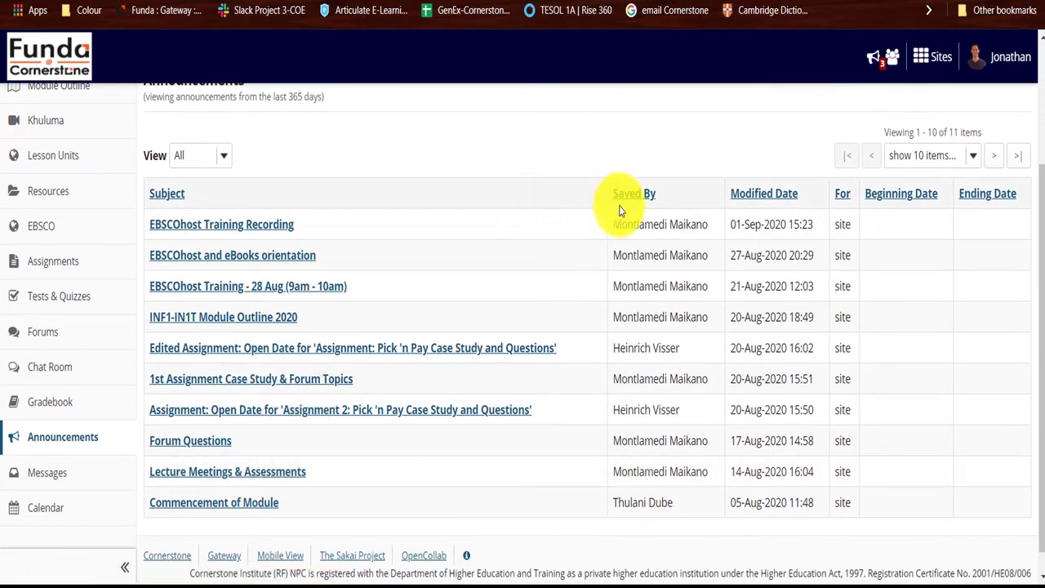
mouse_move(765, 193)
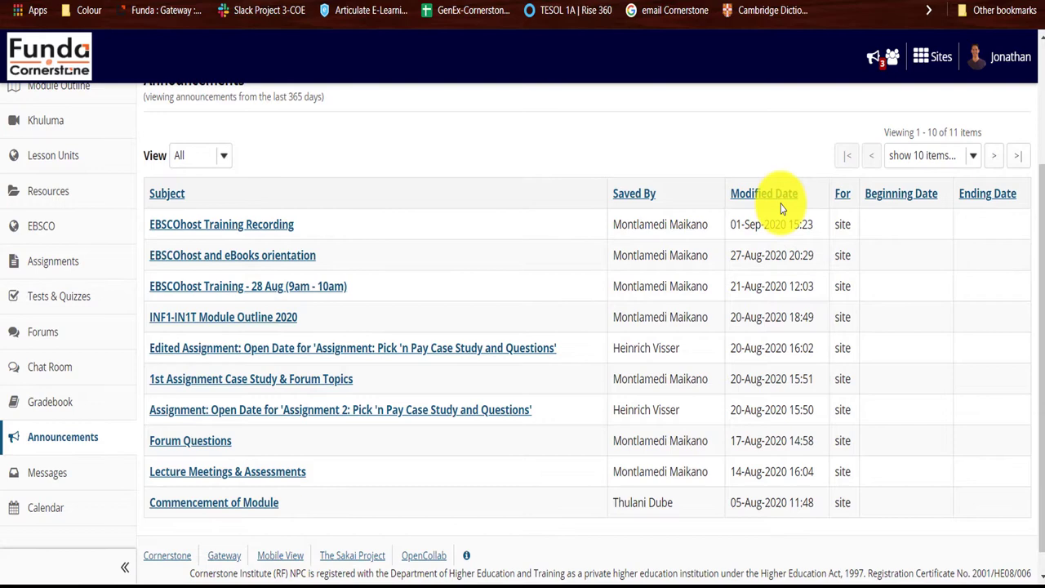
mouse_move(368, 348)
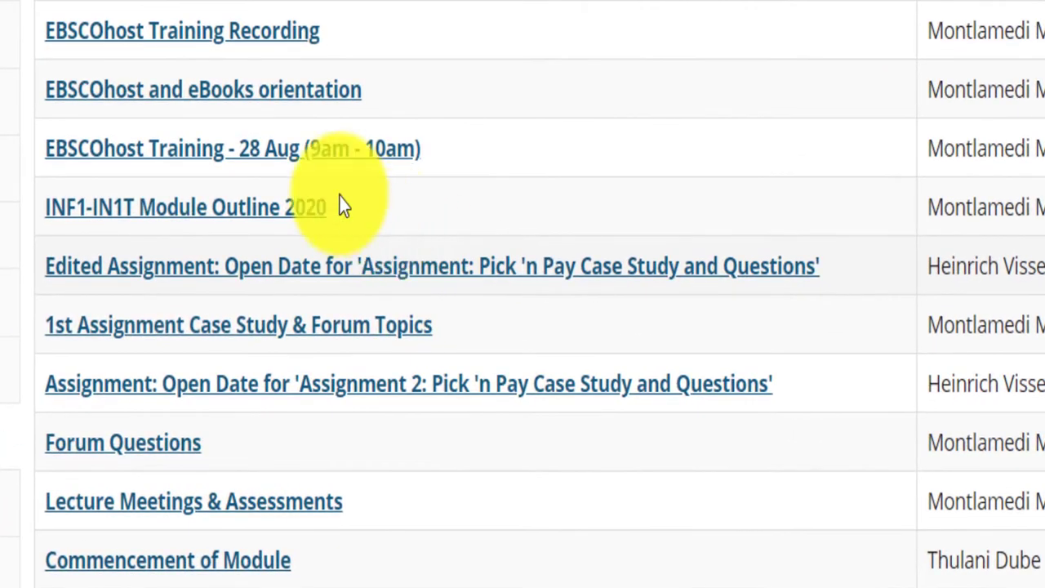
Step: Open the 'EBSCOhost Training Recording' announcement to read its details and passcode
click(181, 30)
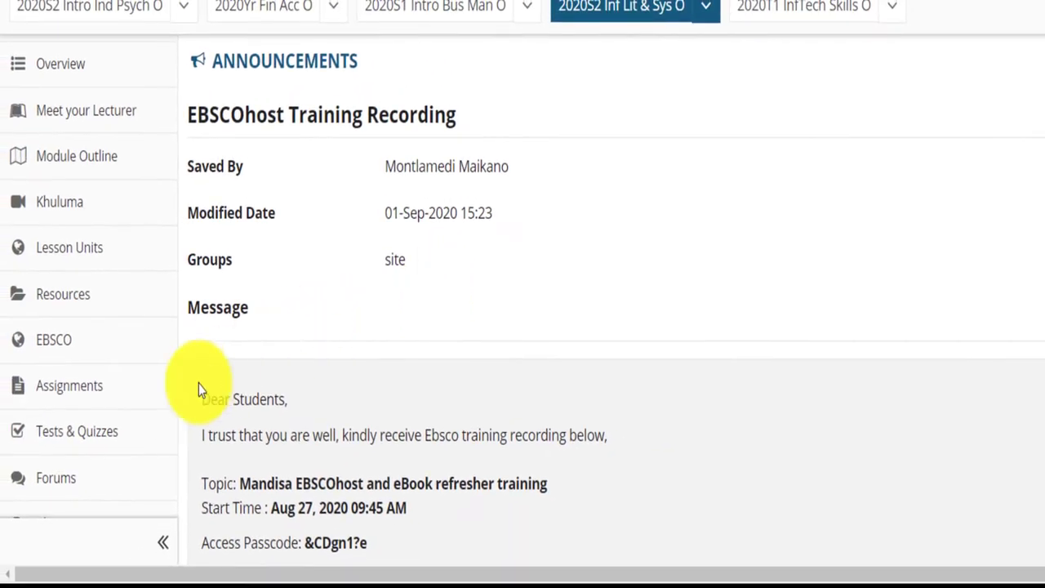
mouse_move(68, 386)
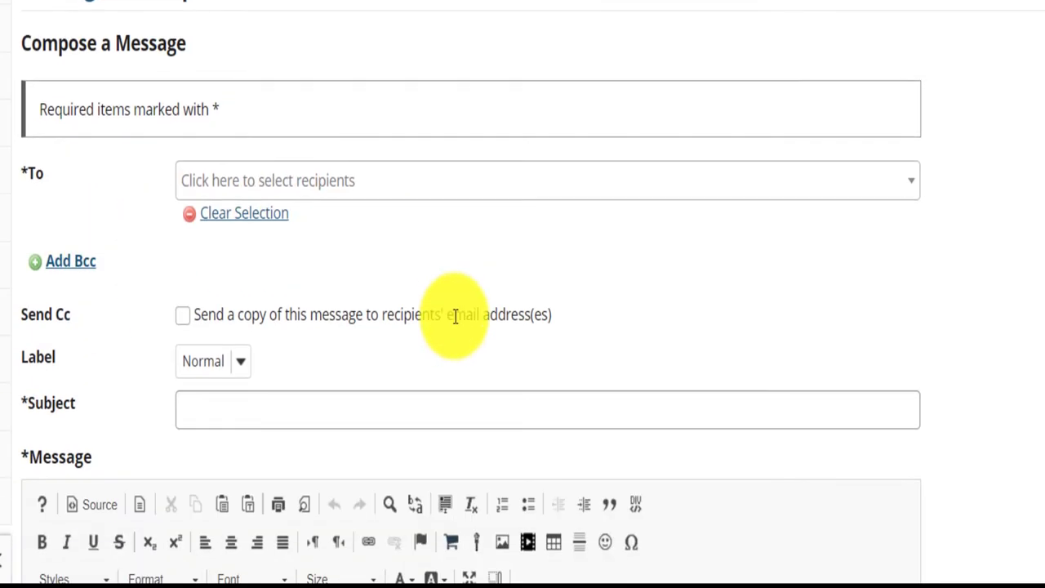
Step: Address the message to the lecturer with an emailed copy, subject 'Imp' and body text 'lease, ...'
click(539, 180)
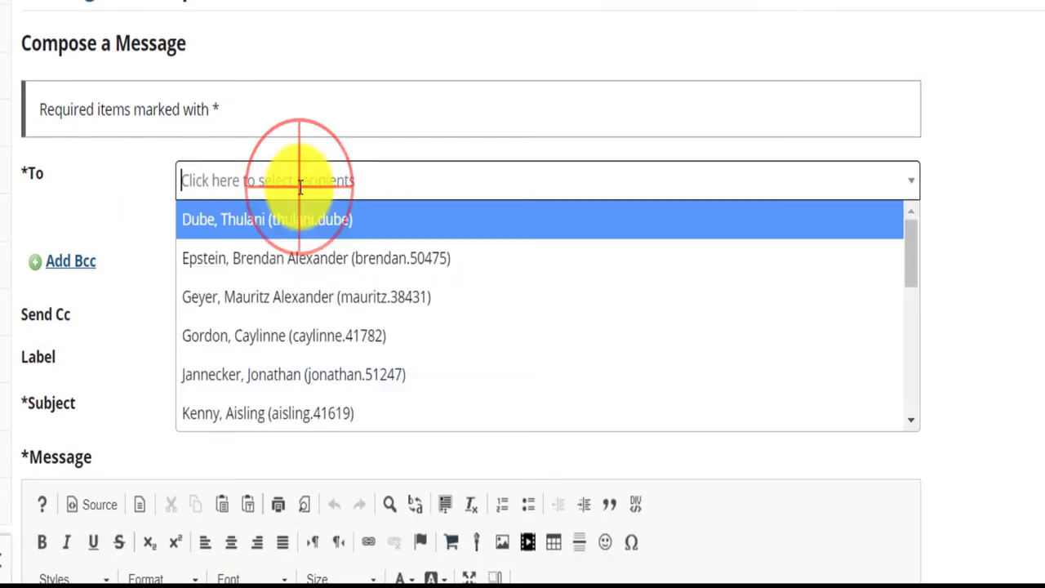
click(317, 258)
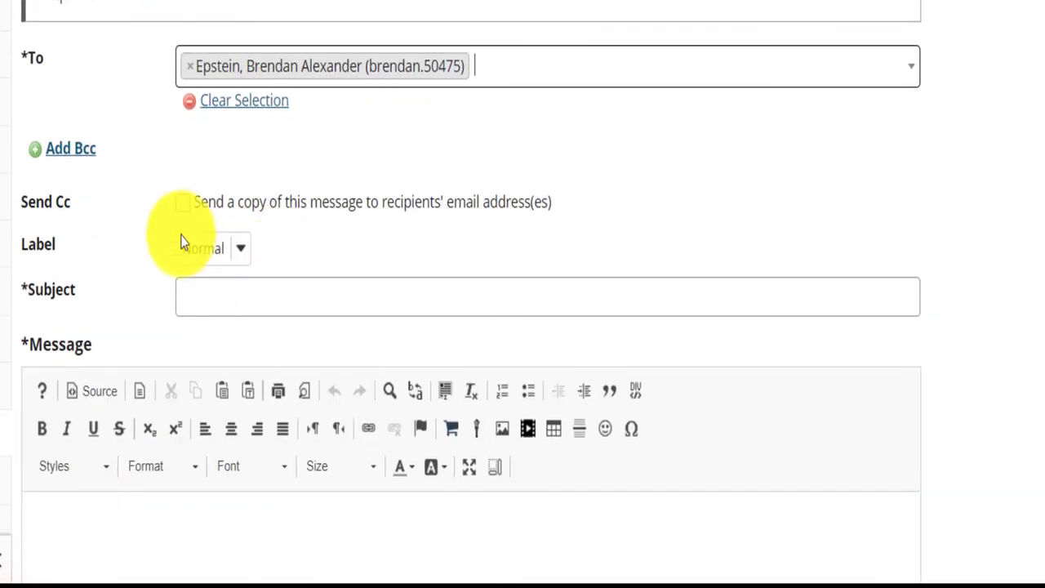
click(183, 203)
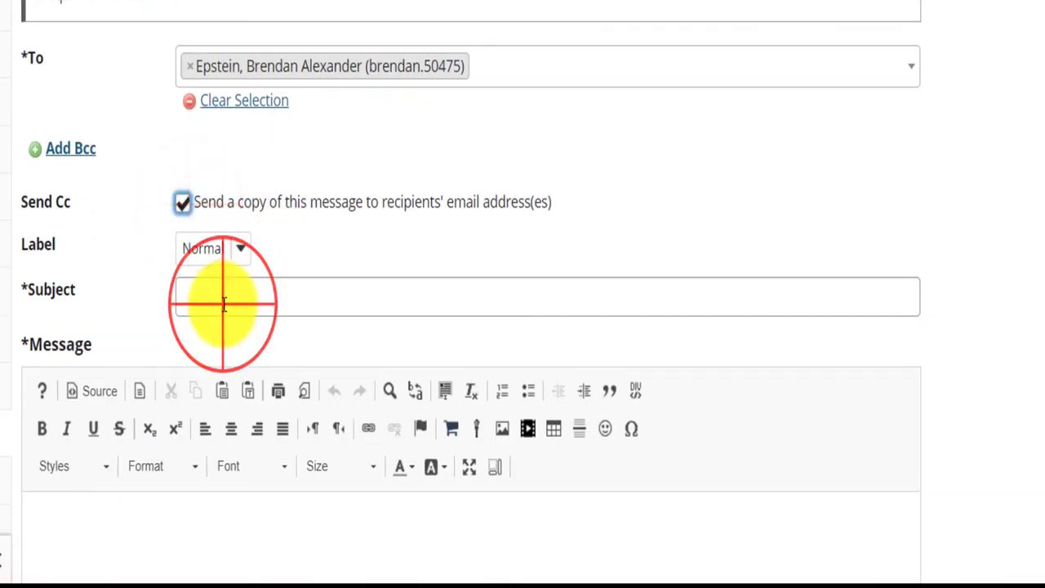
text(Important)
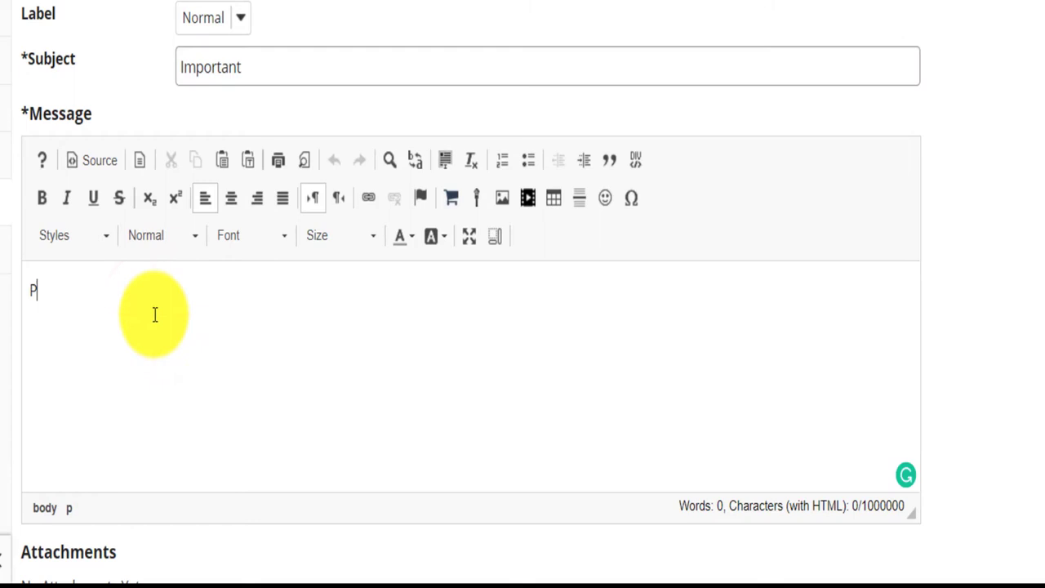
text(lease,)
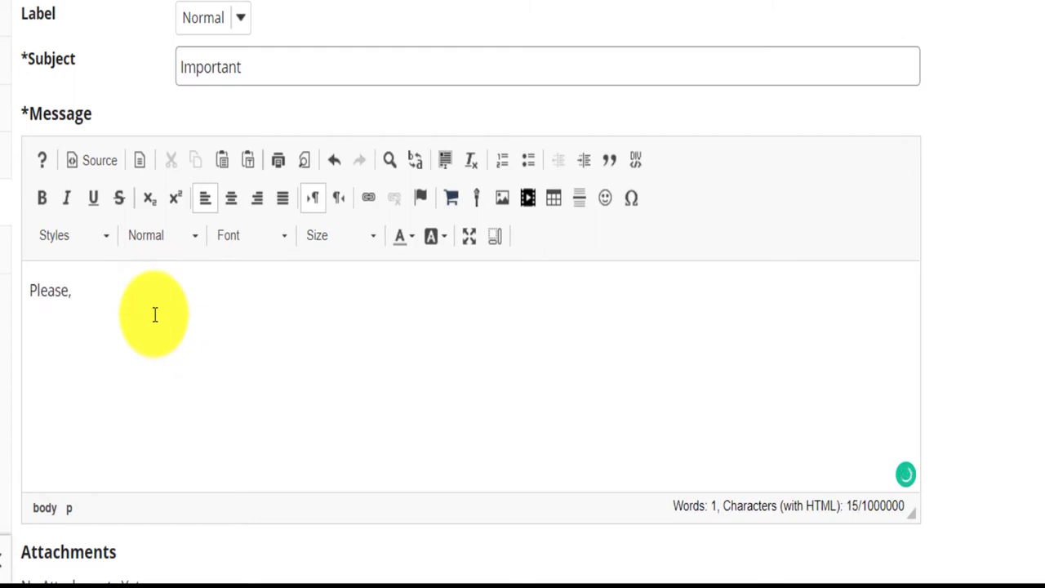
text(...)
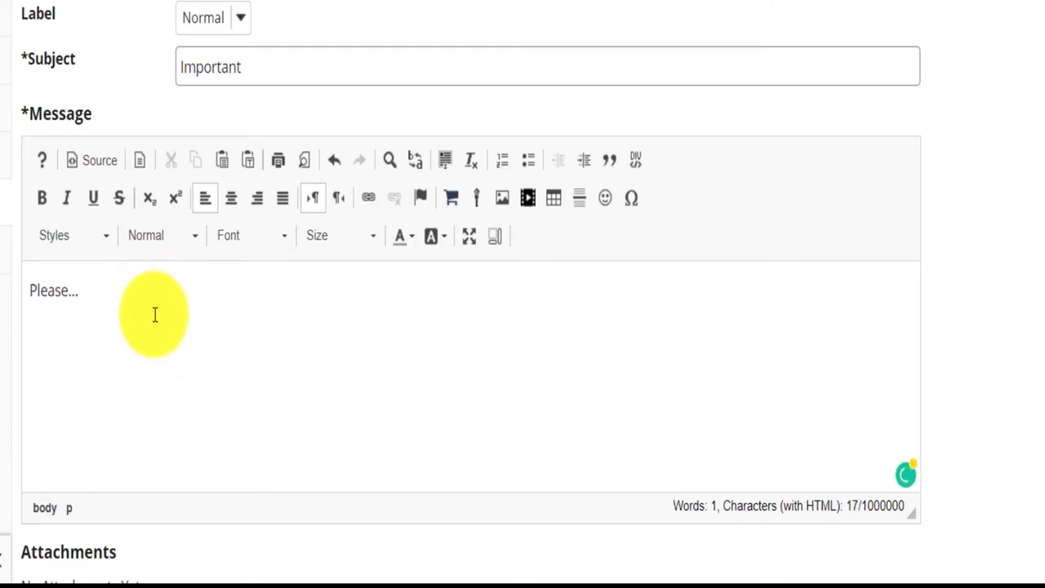
scroll(down, 3)
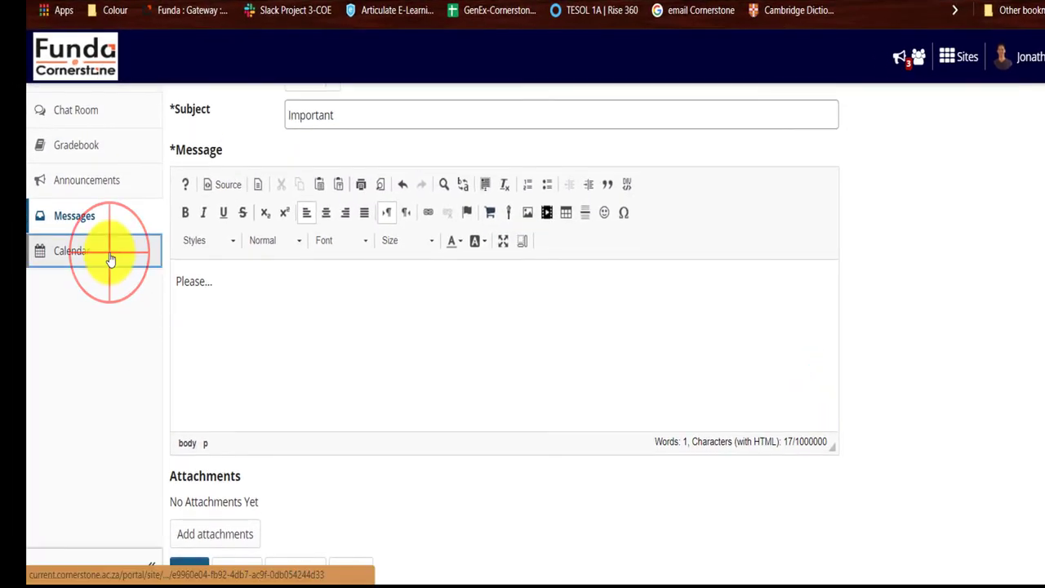
Step: Open the module Calendar showing the due assignment and unit entries
click(69, 251)
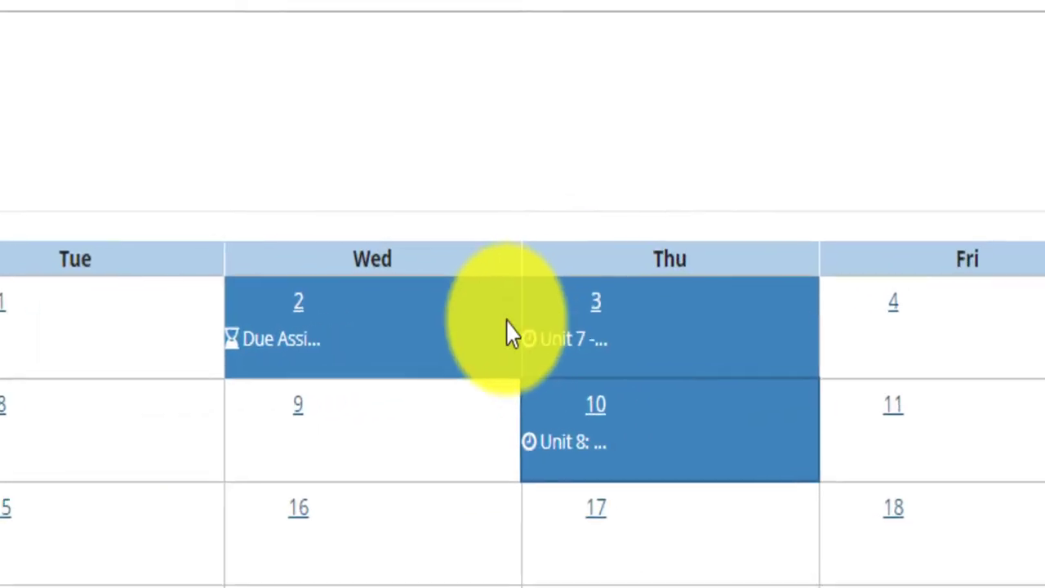